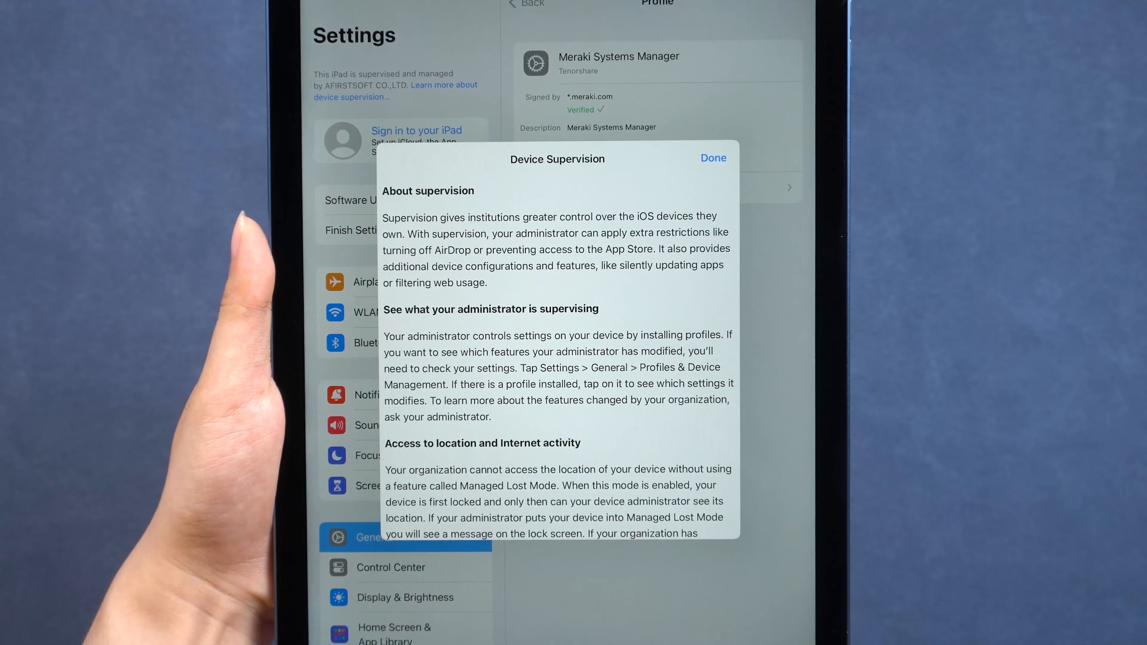
- Read the supervision notice, then choose Don't Transfer Anything on Transfer Your Apps & Data
scroll("down", 3)
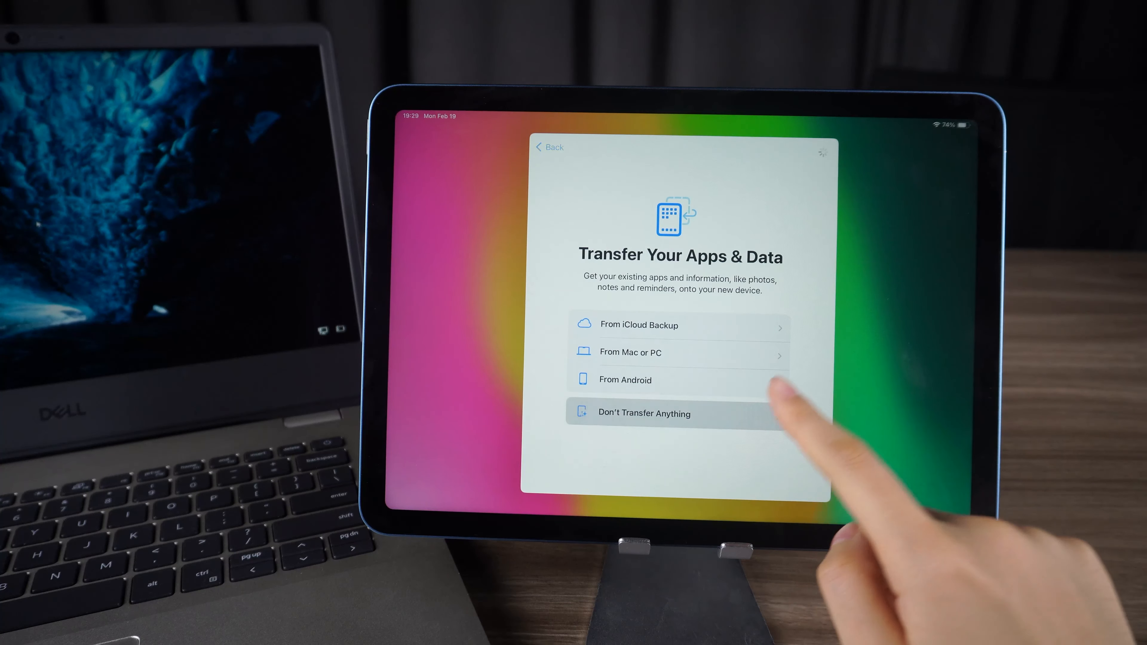
left_click(644, 413)
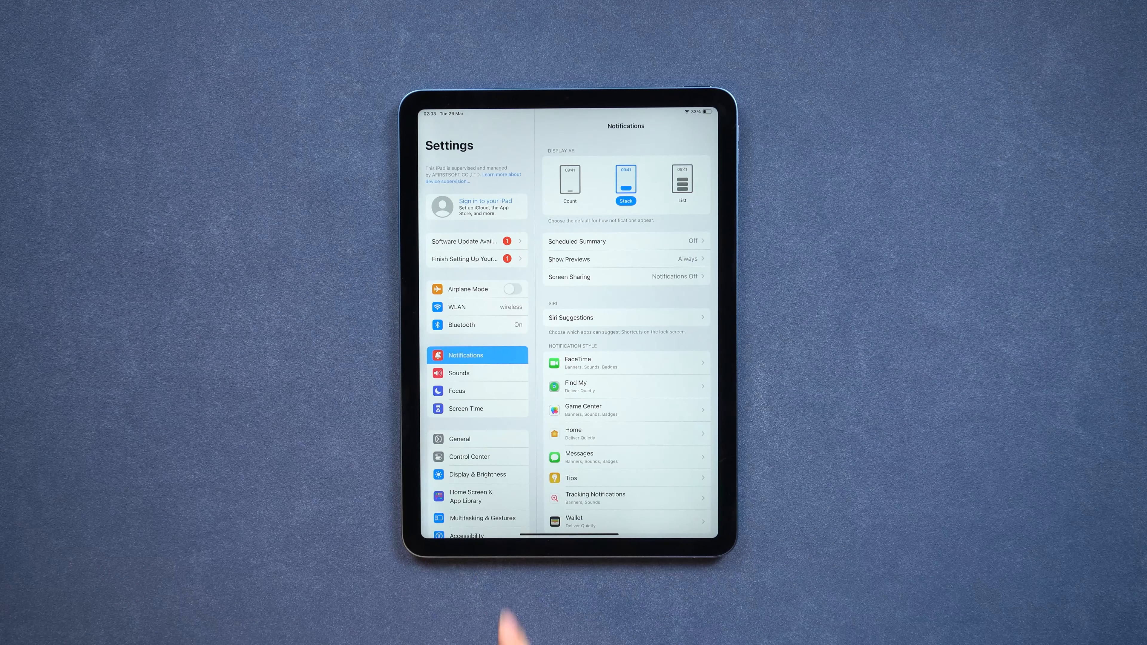
- Reach the Meraki Systems Manager profile via General > VPN & Device Management
left_click(459, 439)
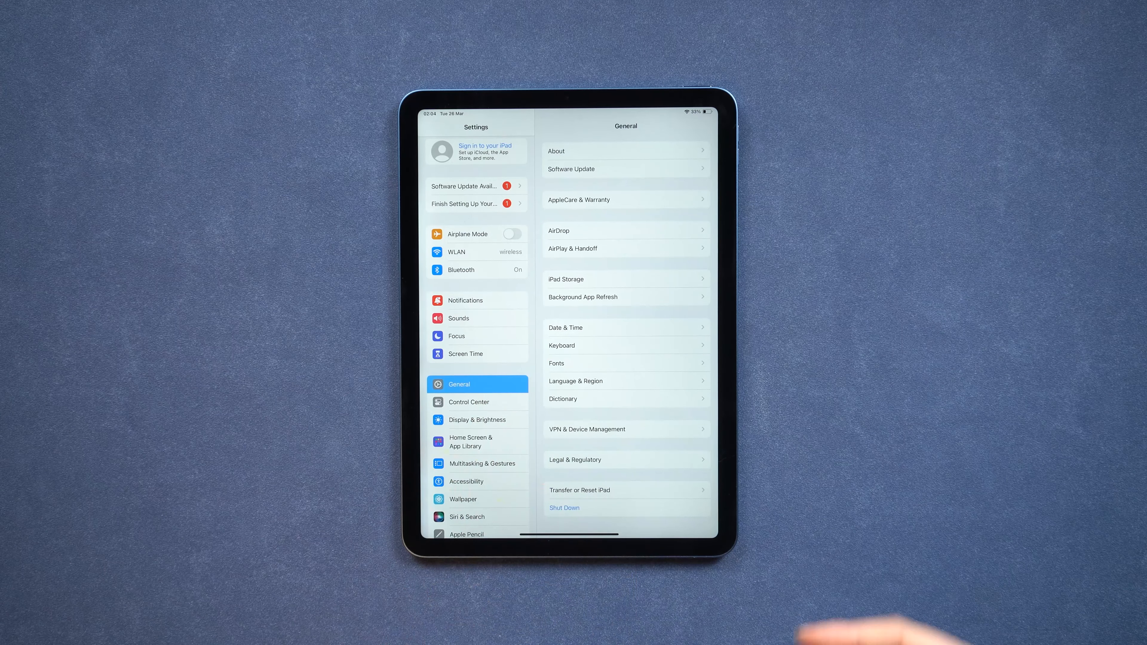
left_click(586, 429)
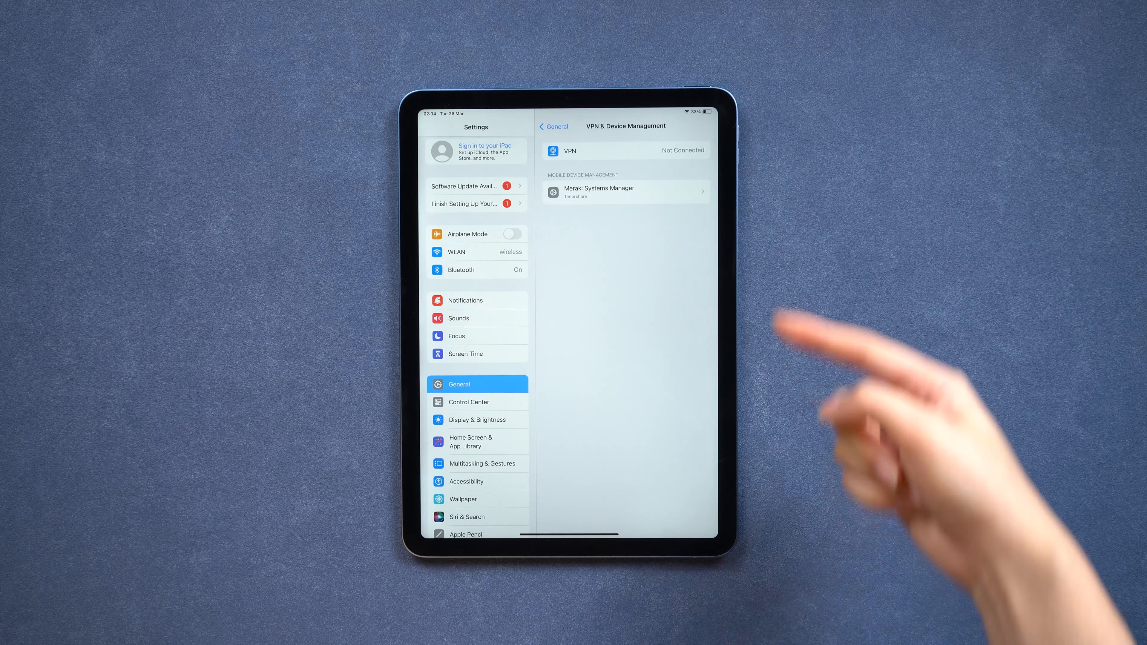
left_click(625, 191)
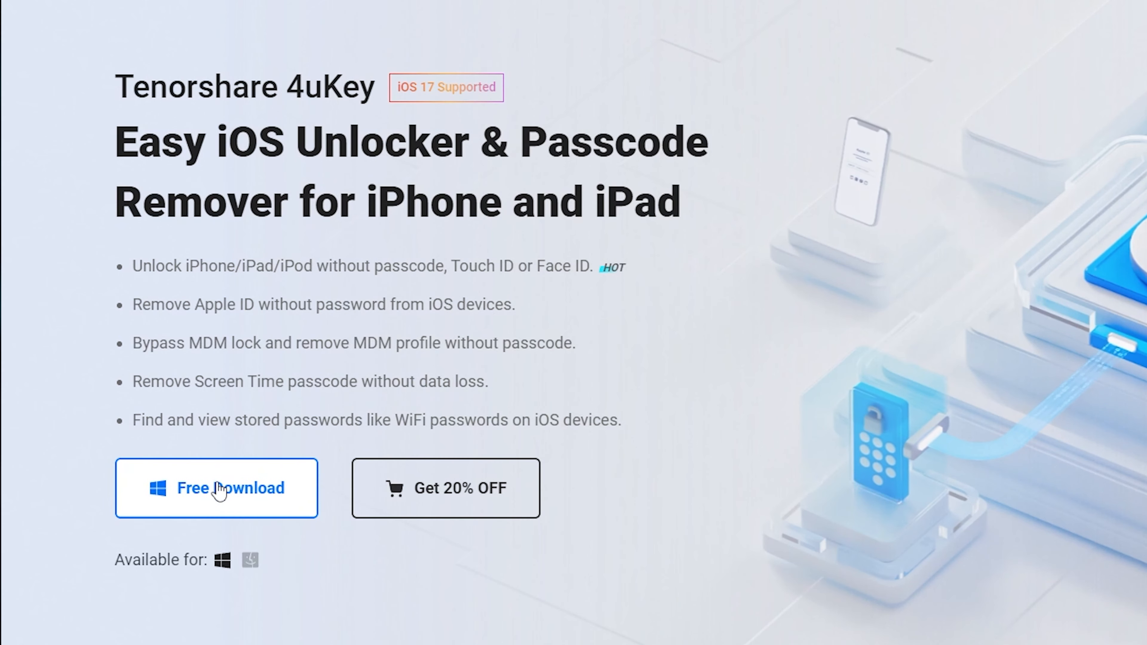
- Start the free Windows download of 4uKey from the product page
left_click(216, 488)
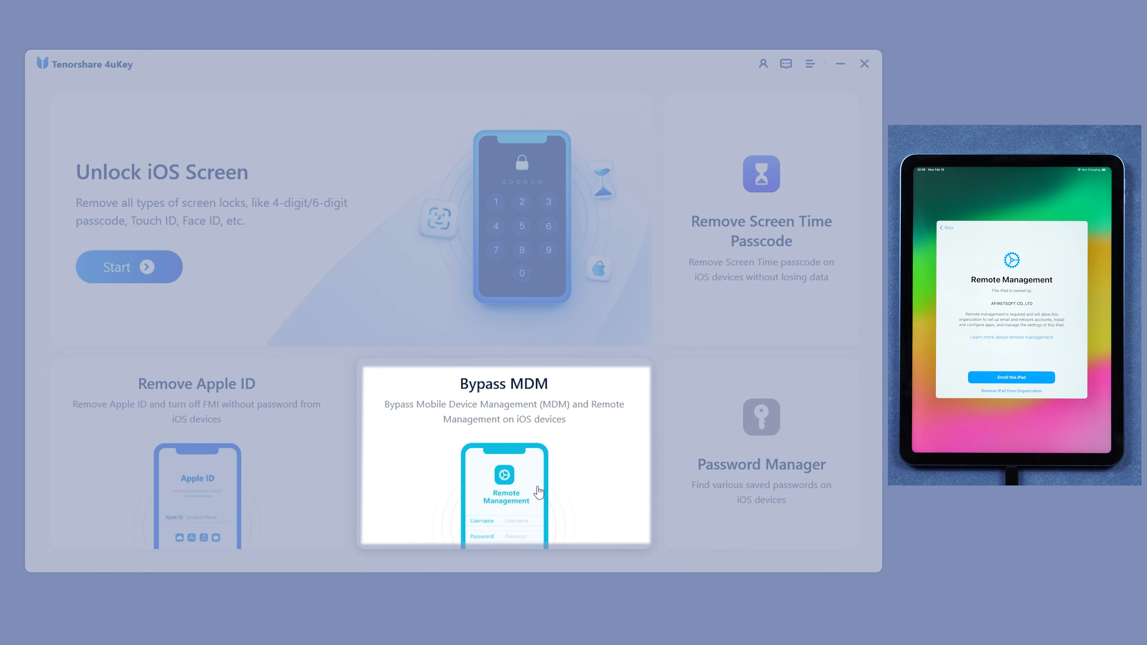
- Run Bypass MDM on the iPad and continue past Data & Privacy to Welcome to iPad
left_click(503, 455)
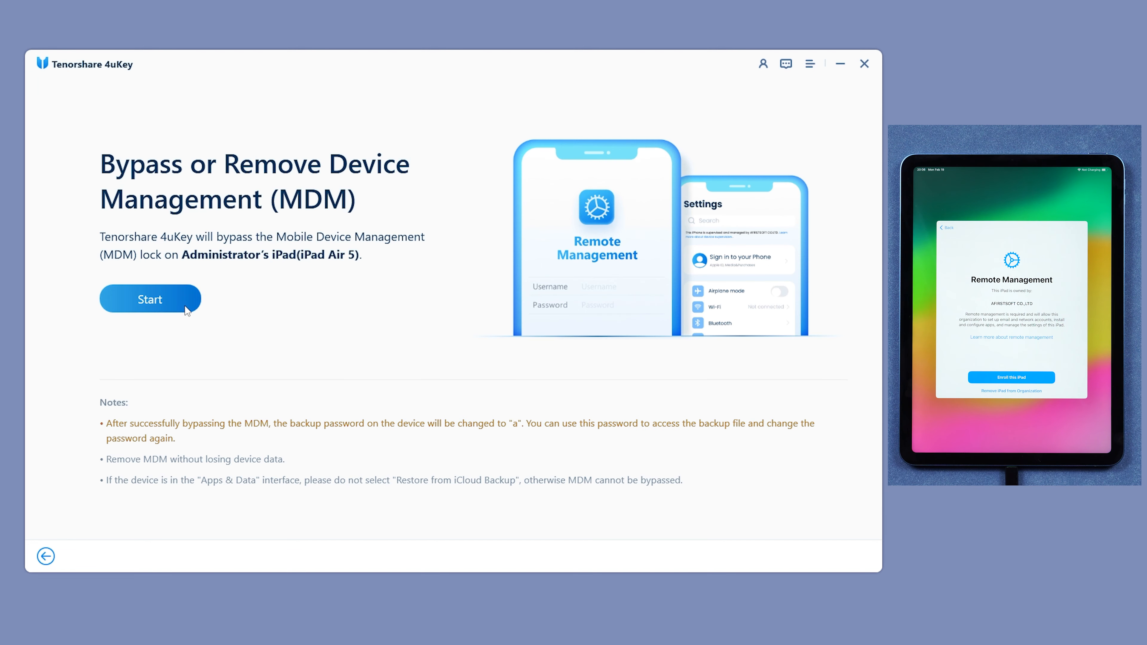
left_click(150, 299)
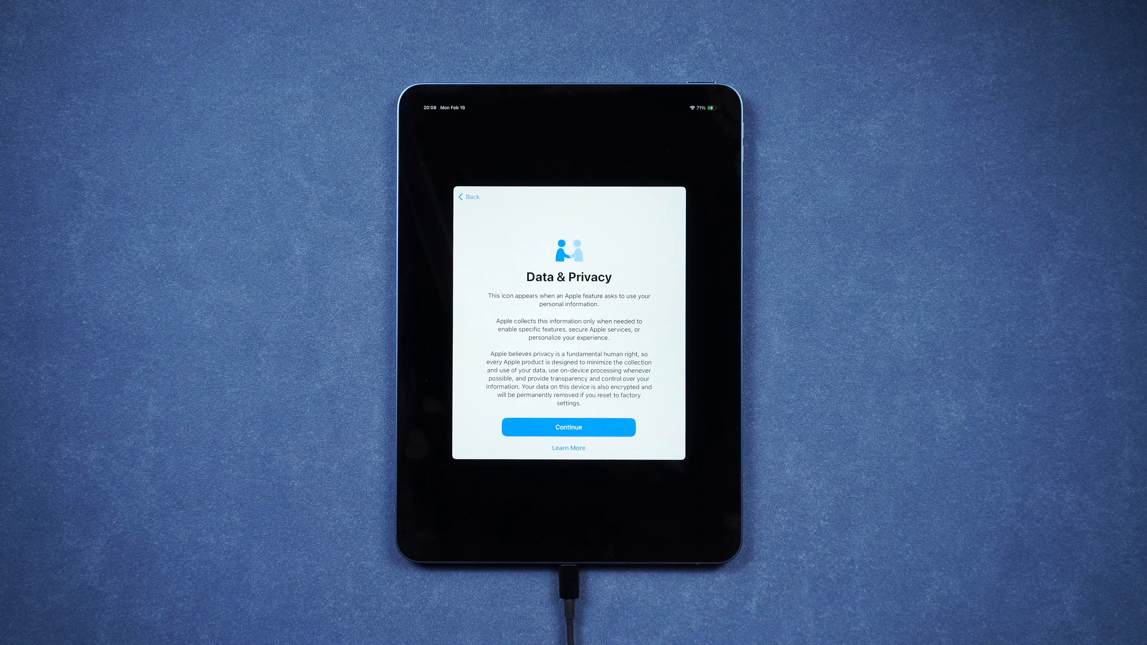
left_click(567, 427)
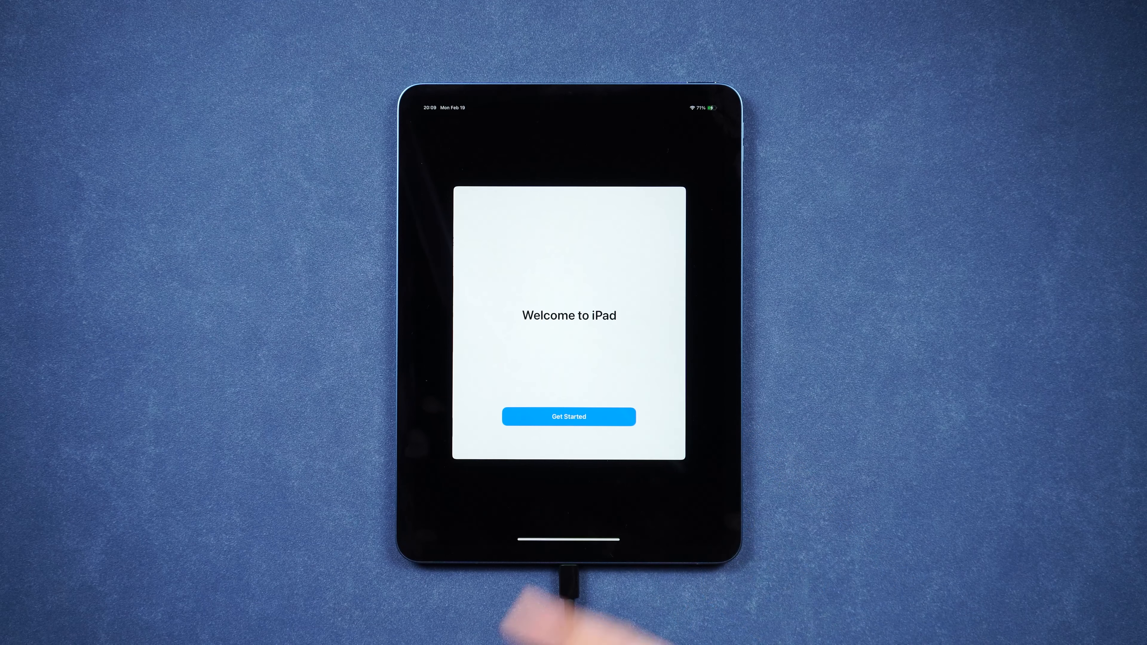